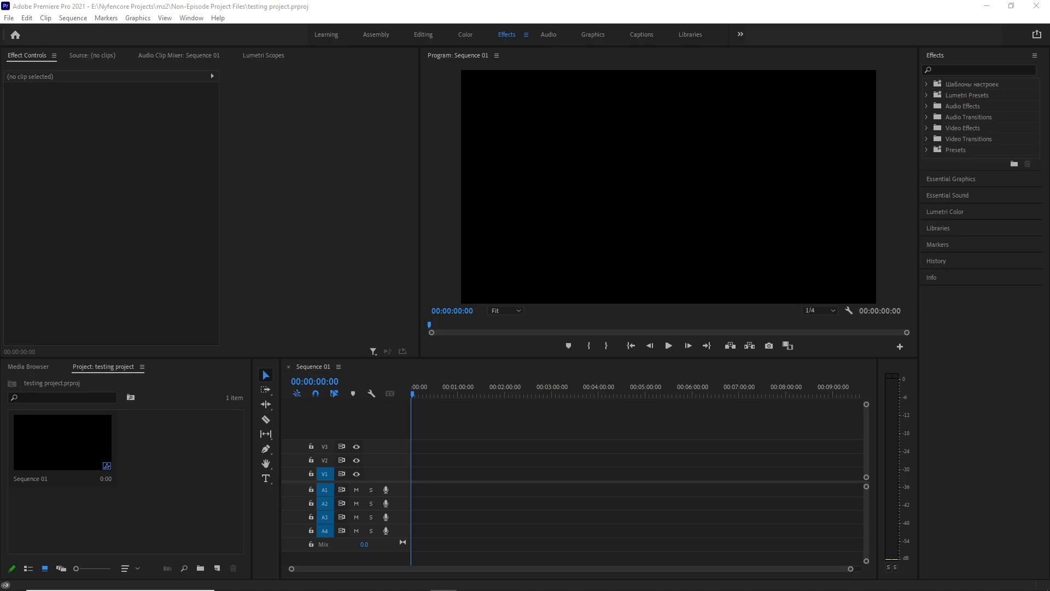
mouse_move(859, 338)
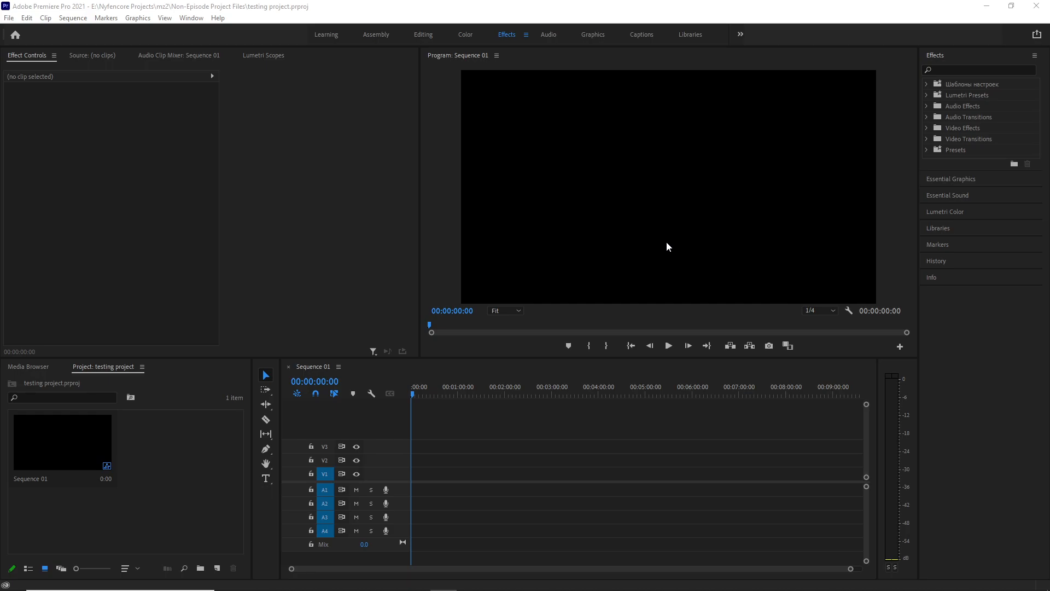
mouse_move(644, 251)
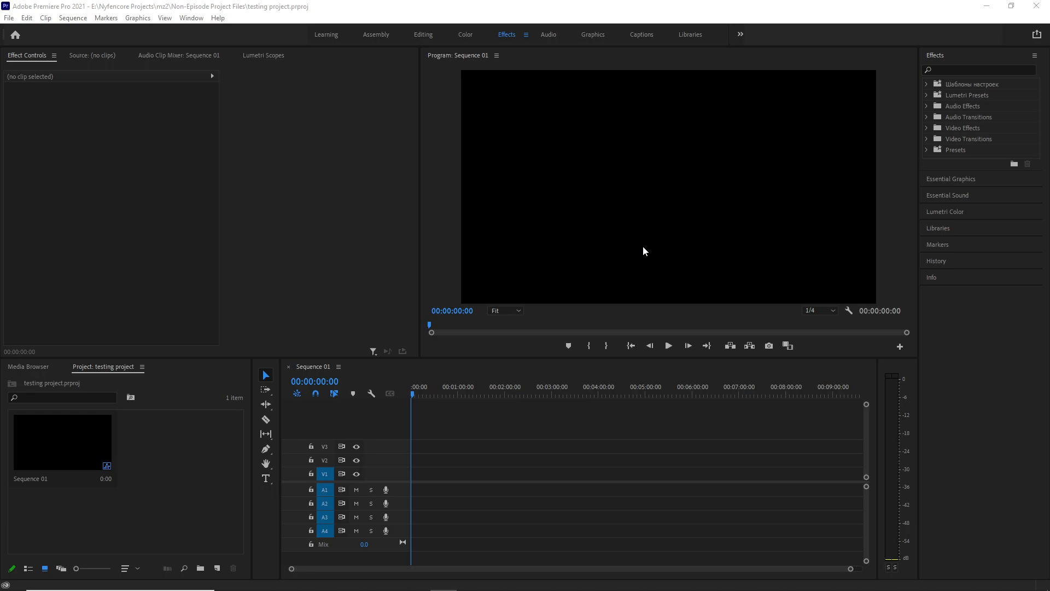
mouse_move(641, 260)
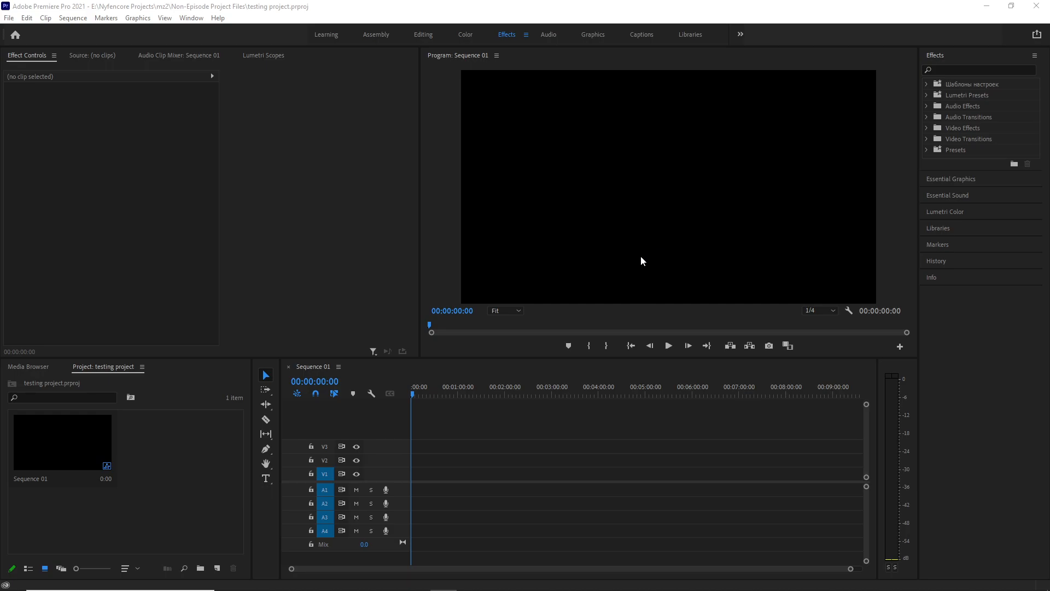
mouse_move(739, 249)
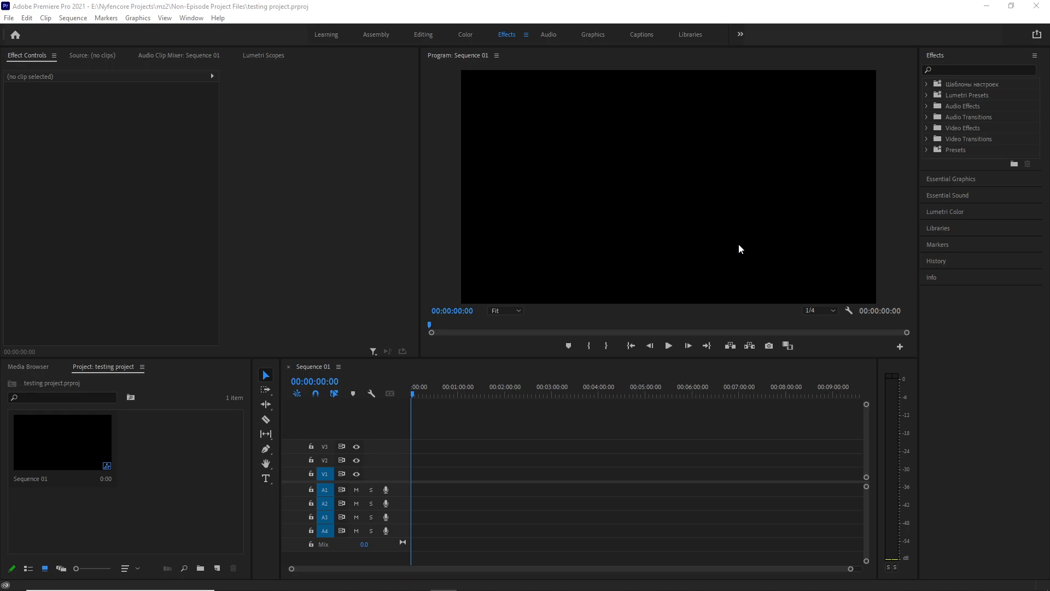
mouse_move(601, 228)
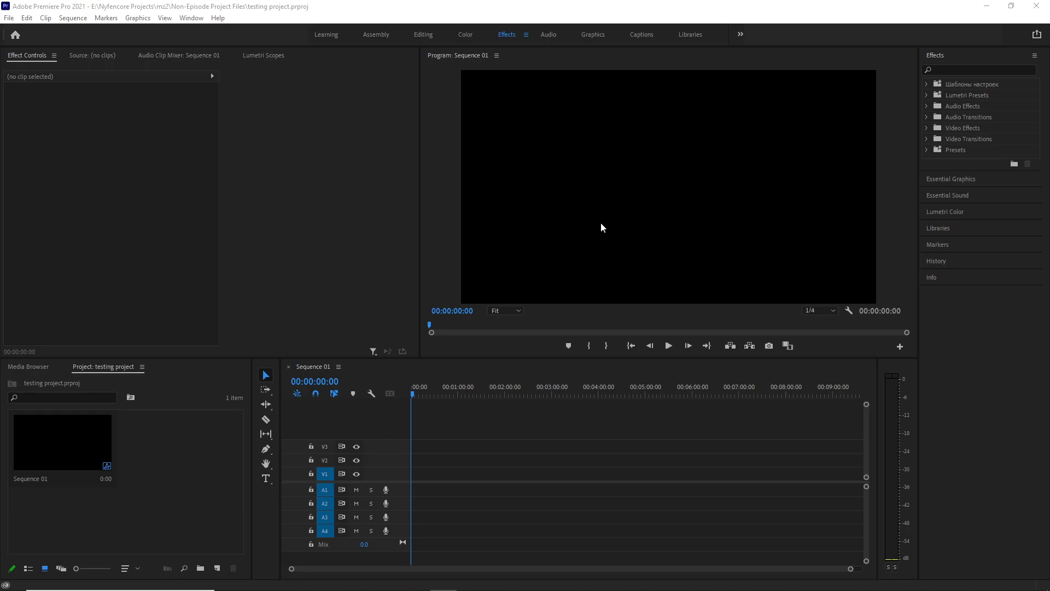
mouse_move(554, 309)
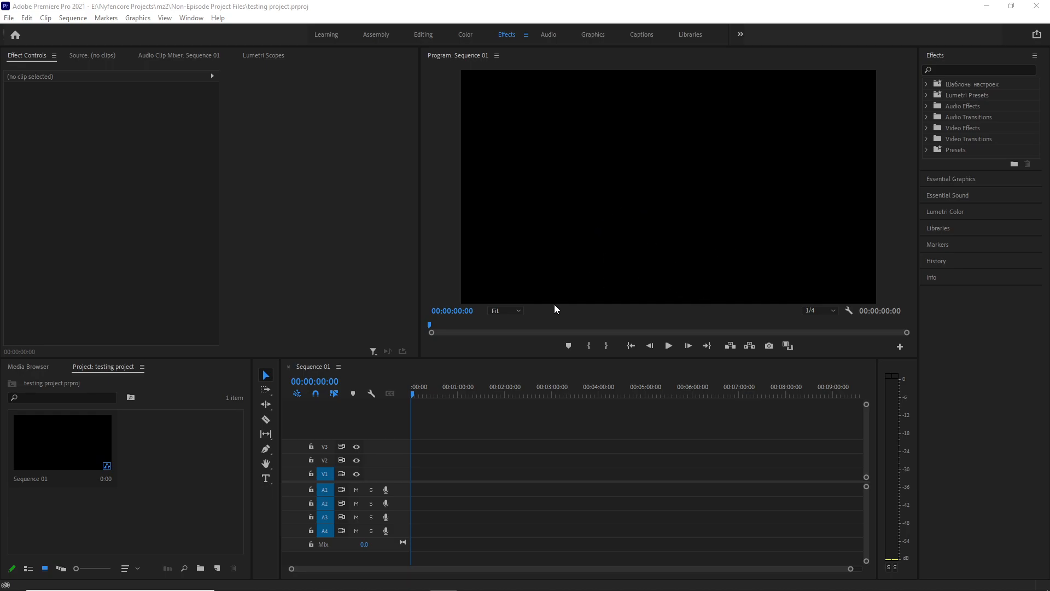
mouse_move(595, 261)
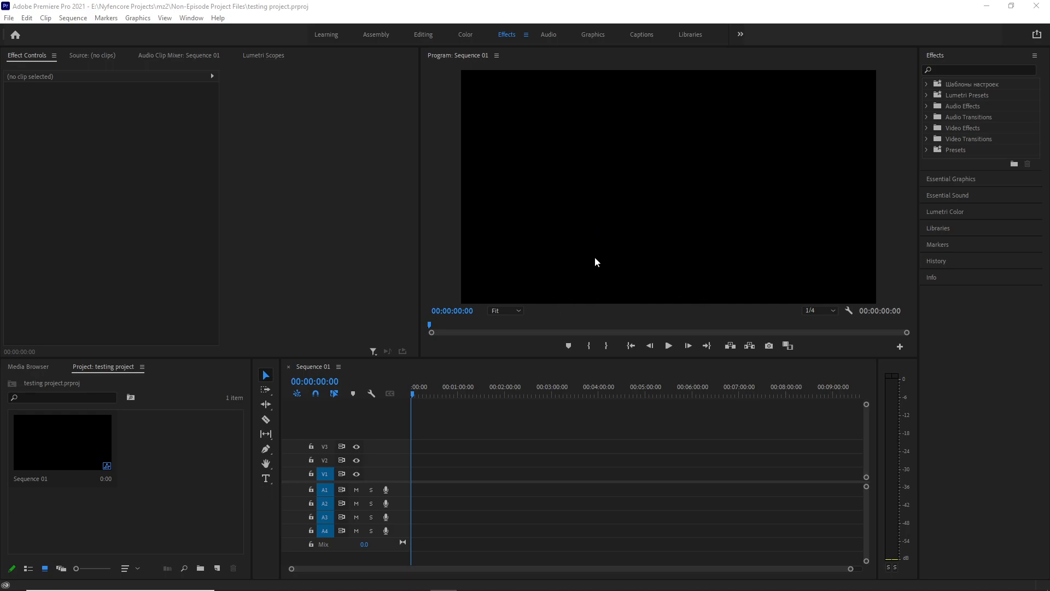
mouse_move(536, 355)
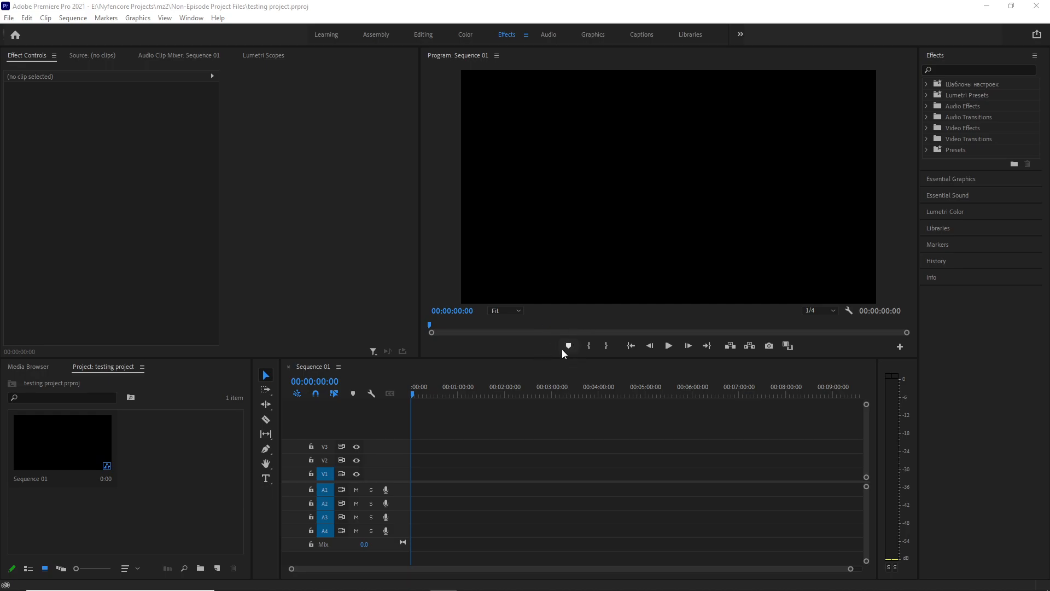
mouse_move(555, 359)
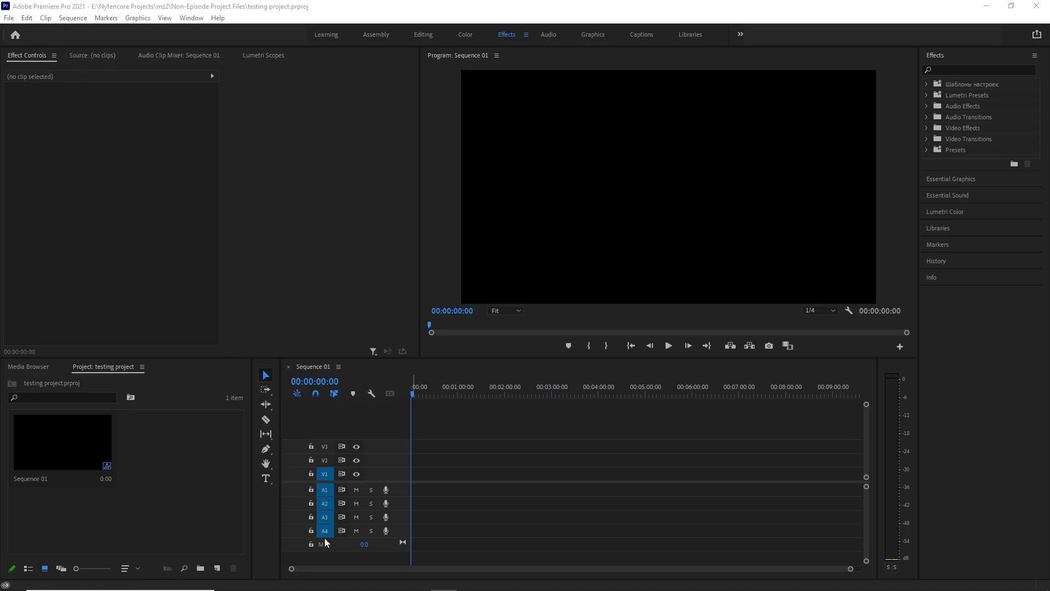
mouse_move(325, 545)
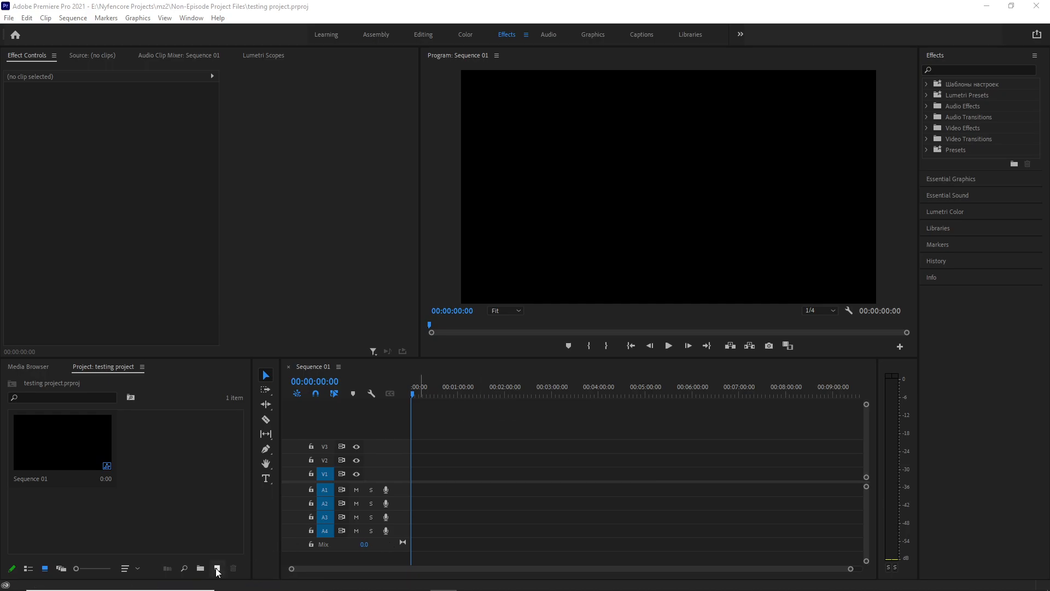
Create a new Black Video item and place it at the start of track V1
left_click(217, 569)
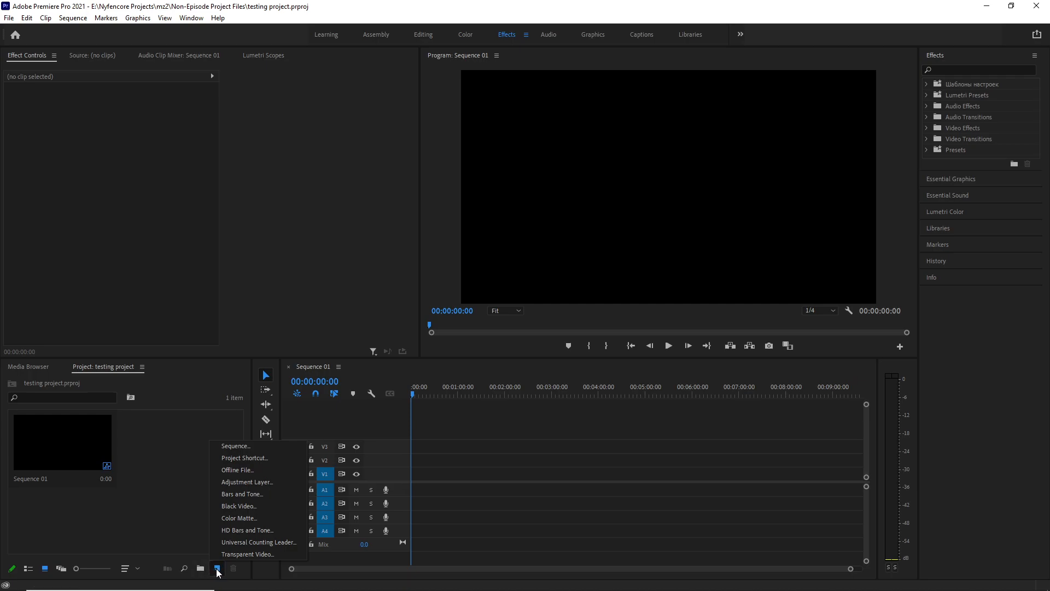
left_click(239, 505)
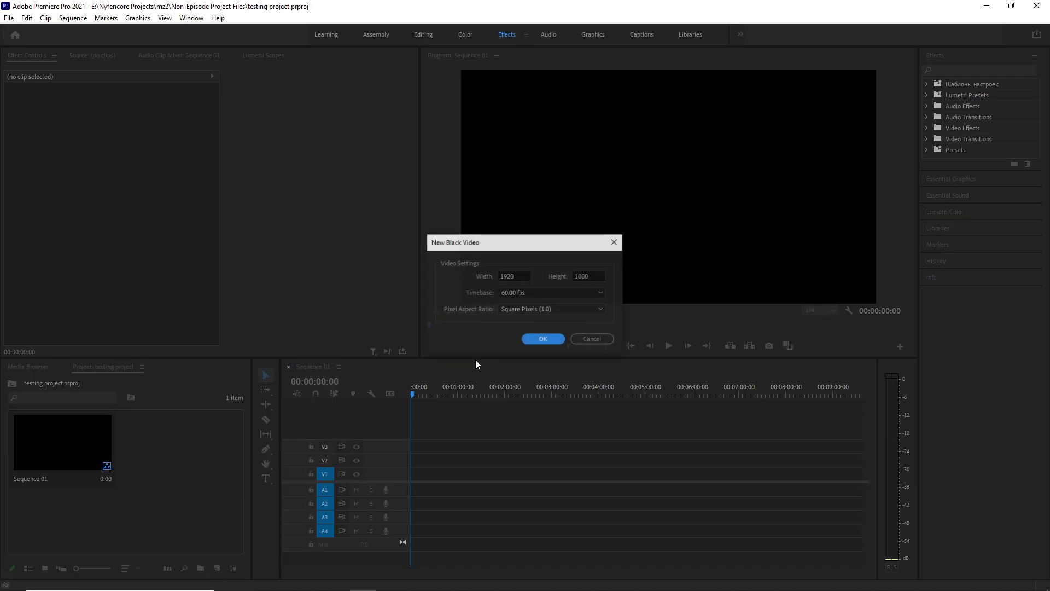
left_click(543, 338)
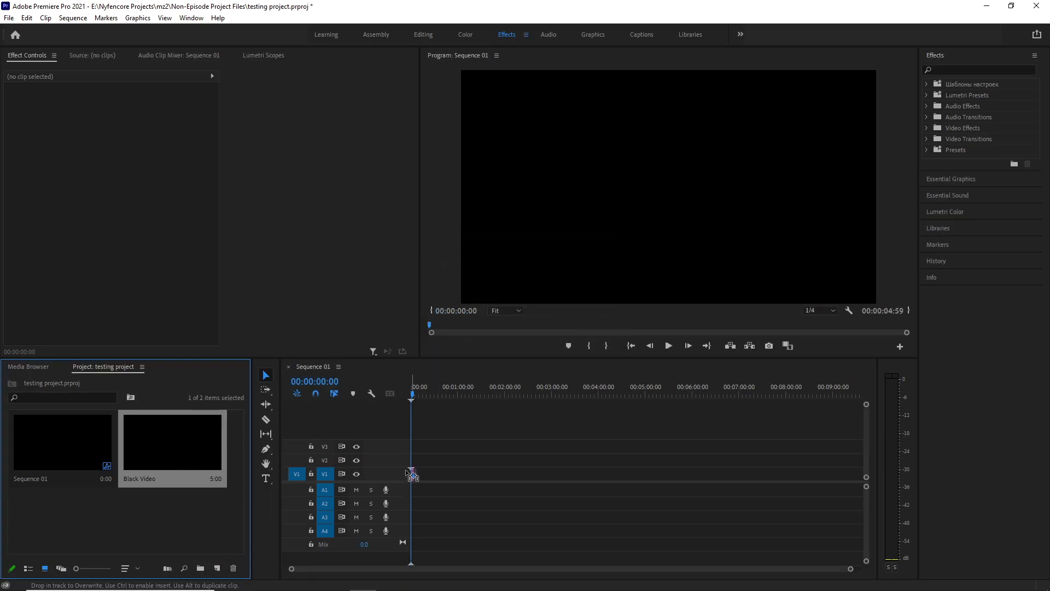
left_click_drag(171, 441, 479, 472)
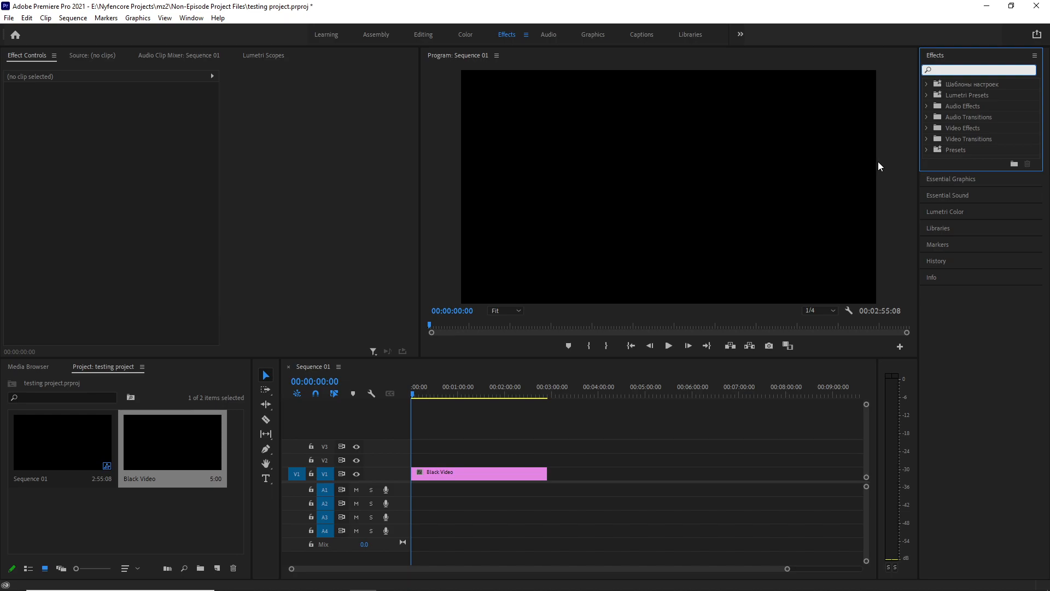
Apply the Noise effect with colour noise off and Amount of Noise at 100%
type("noise")
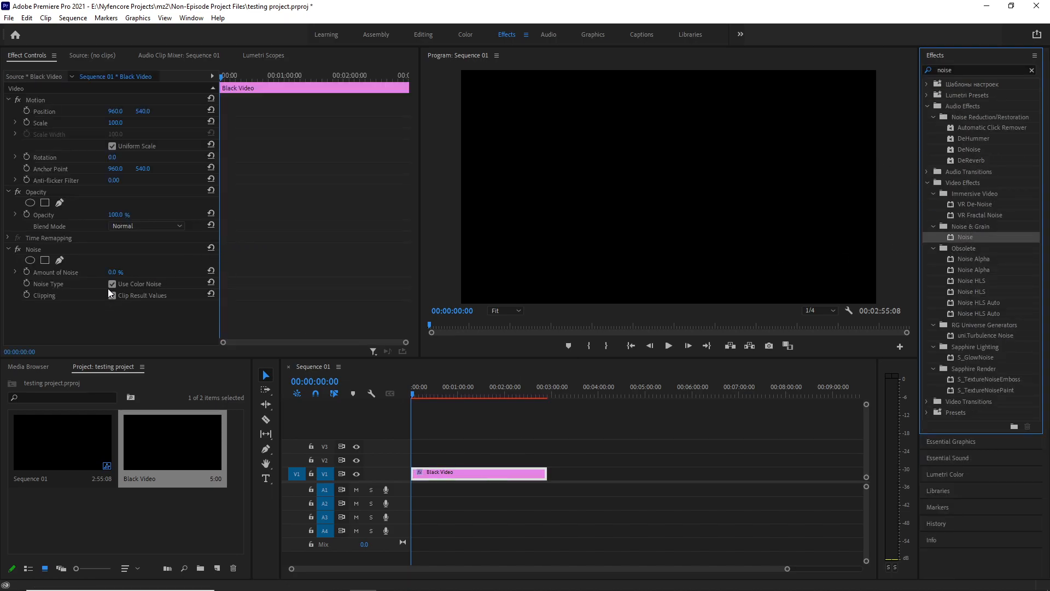
left_click(112, 283)
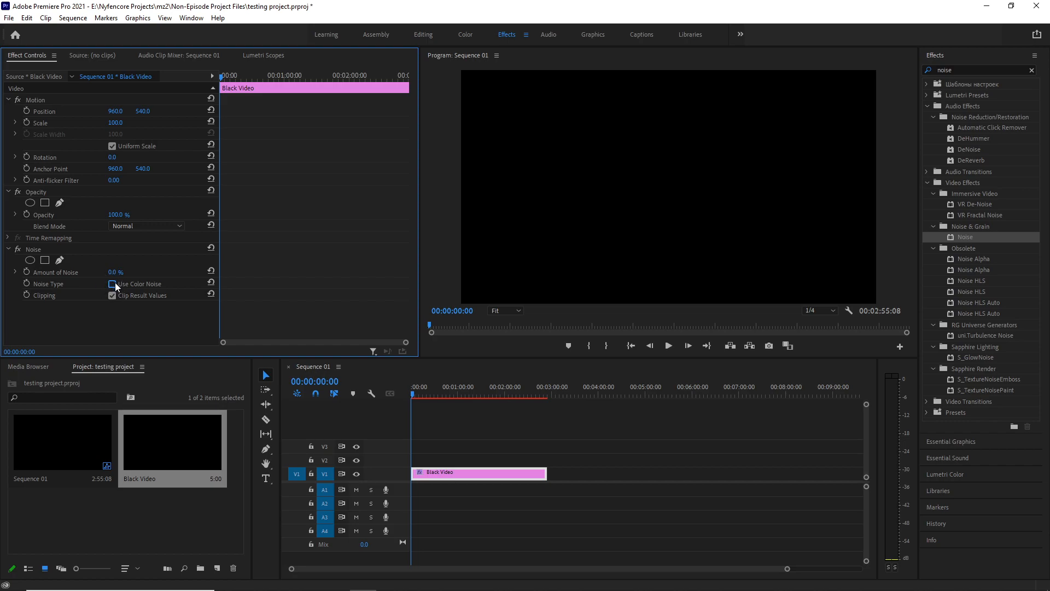
left_click(112, 284)
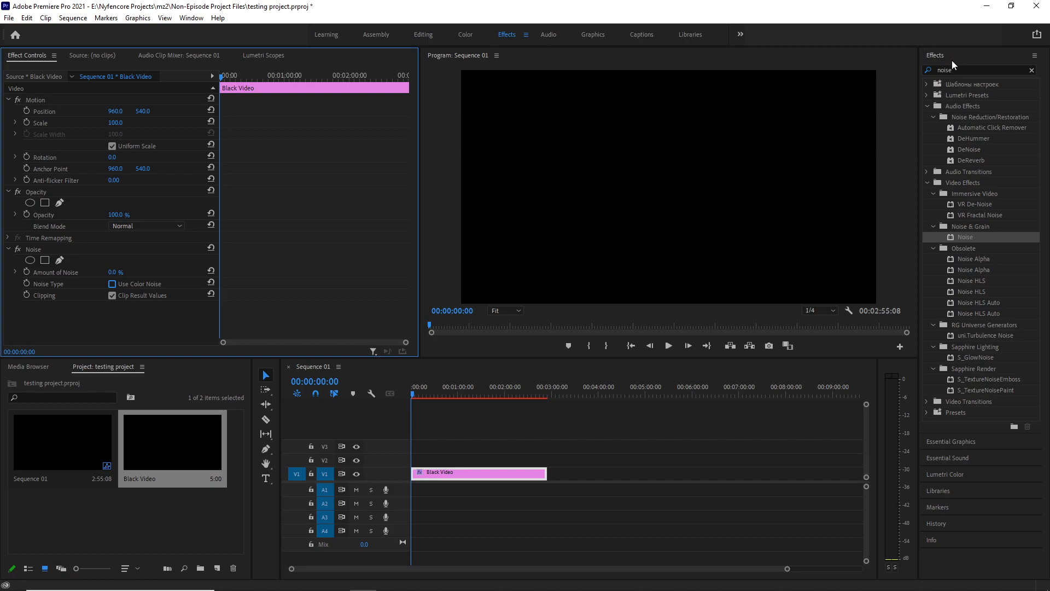
mouse_move(498, 69)
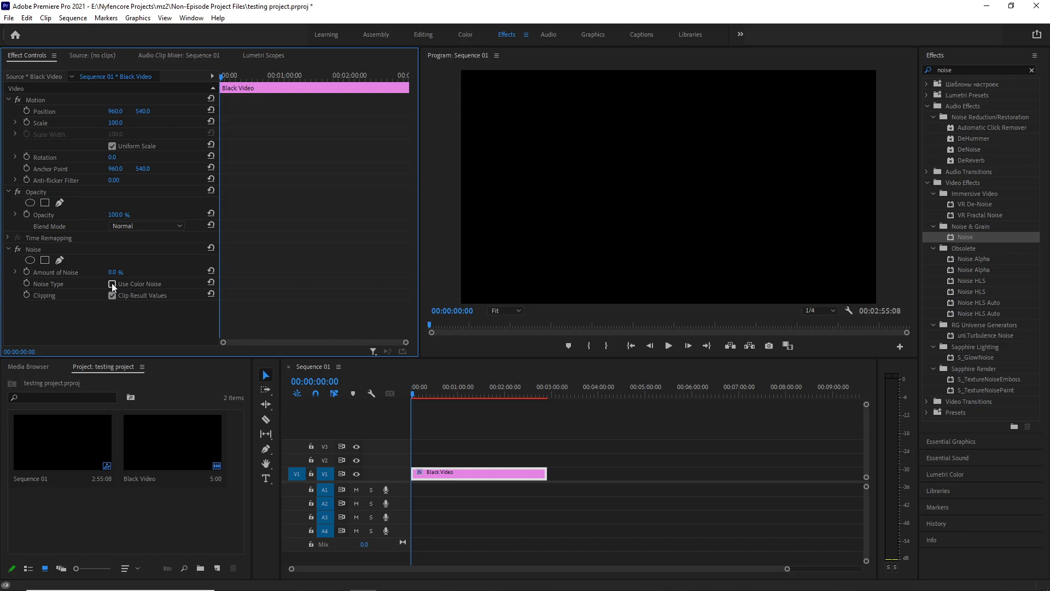
left_click_drag(114, 271, 124, 272)
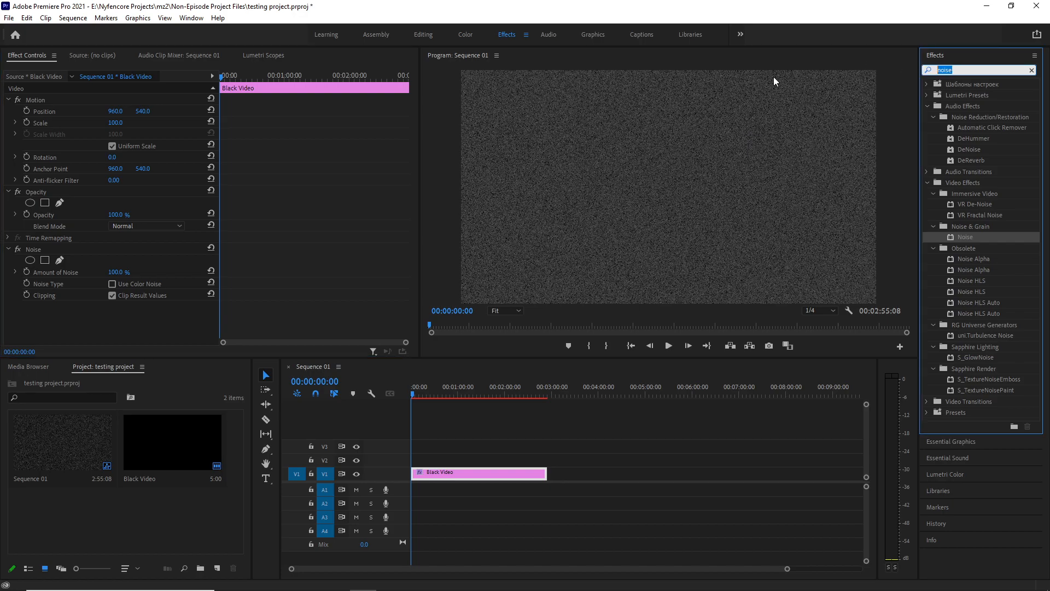
type("mosaic")
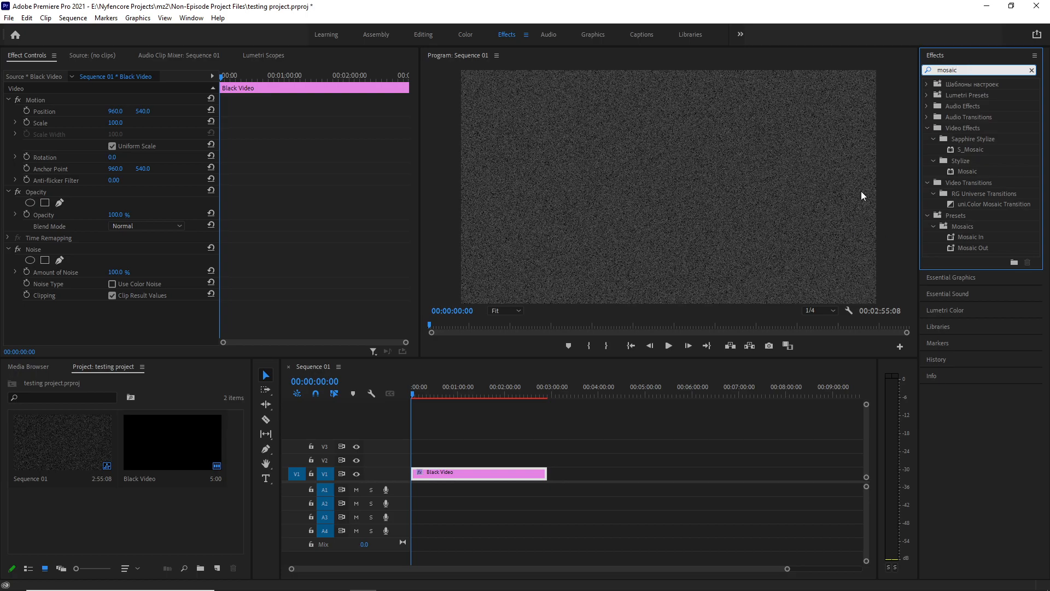
Drop Mosaic onto the clip and set Horizontal and Vertical Blocks to 150
left_click_drag(966, 172, 489, 472)
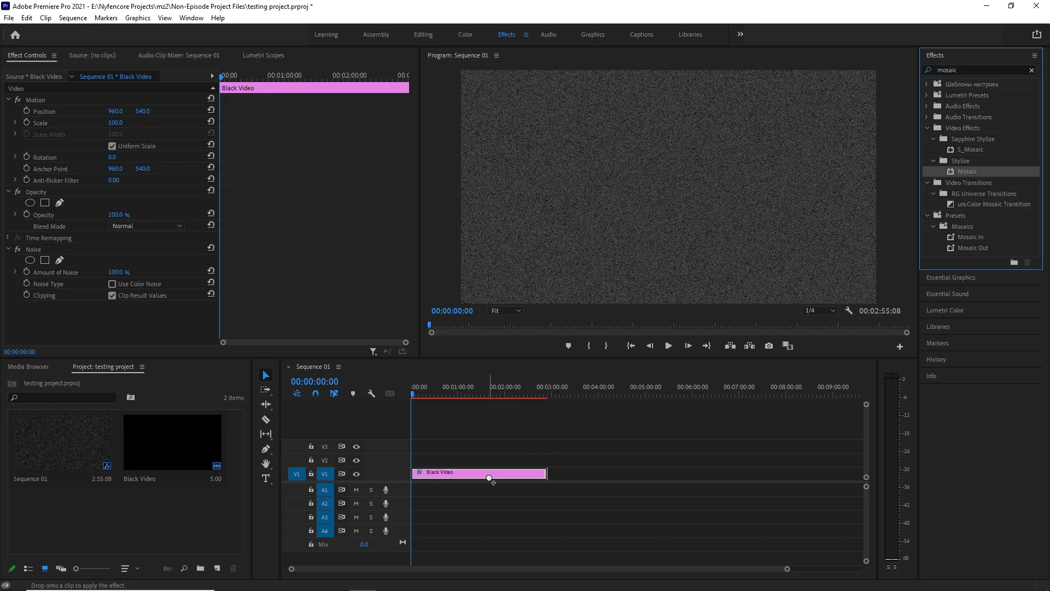
left_click_drag(967, 170, 479, 472)
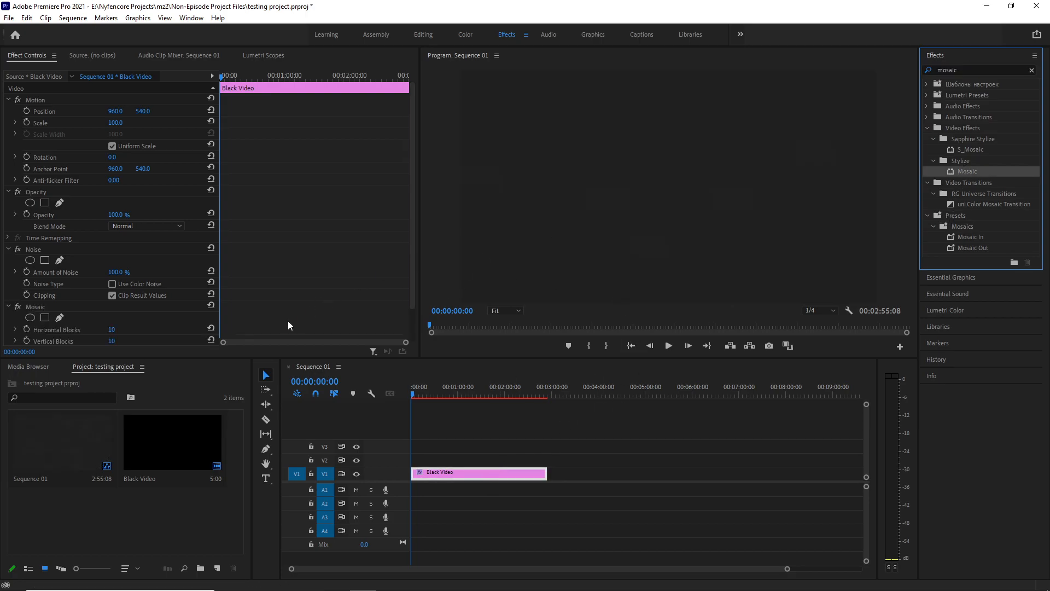
scroll("down", 3)
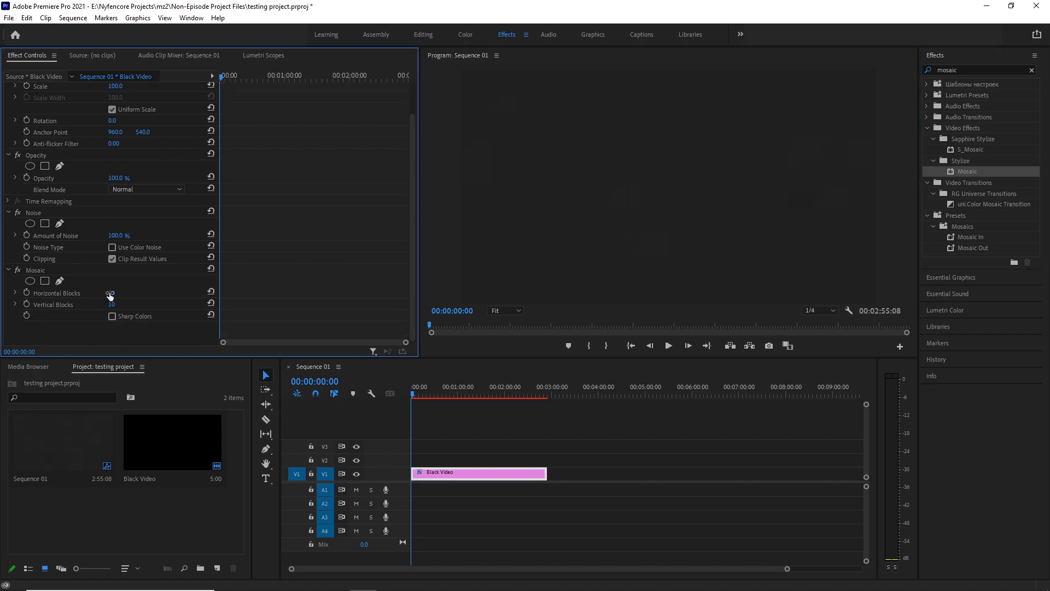
left_click_drag(111, 293, 123, 292)
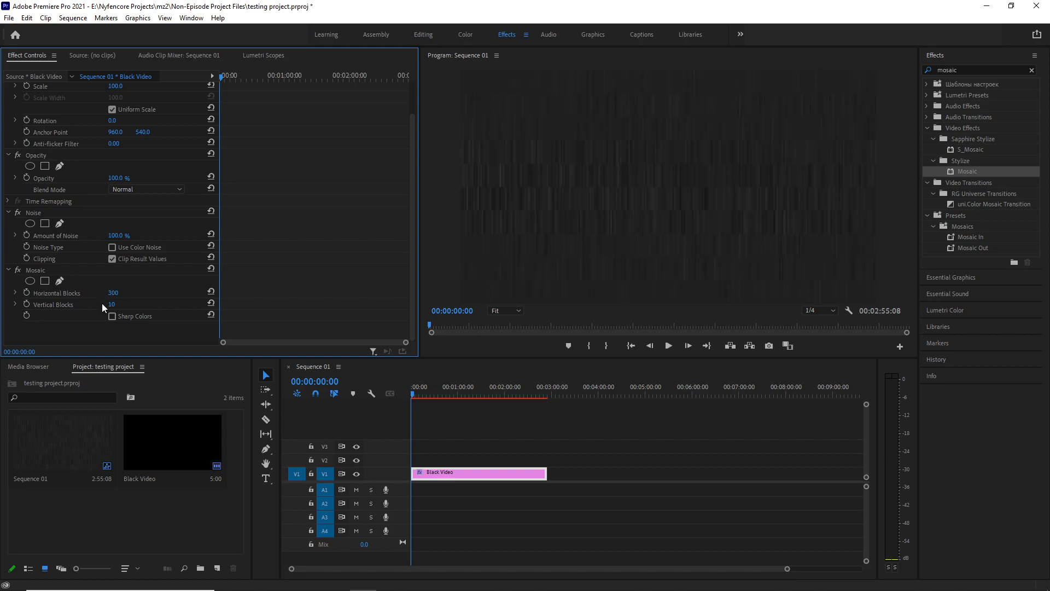
double_click(113, 304)
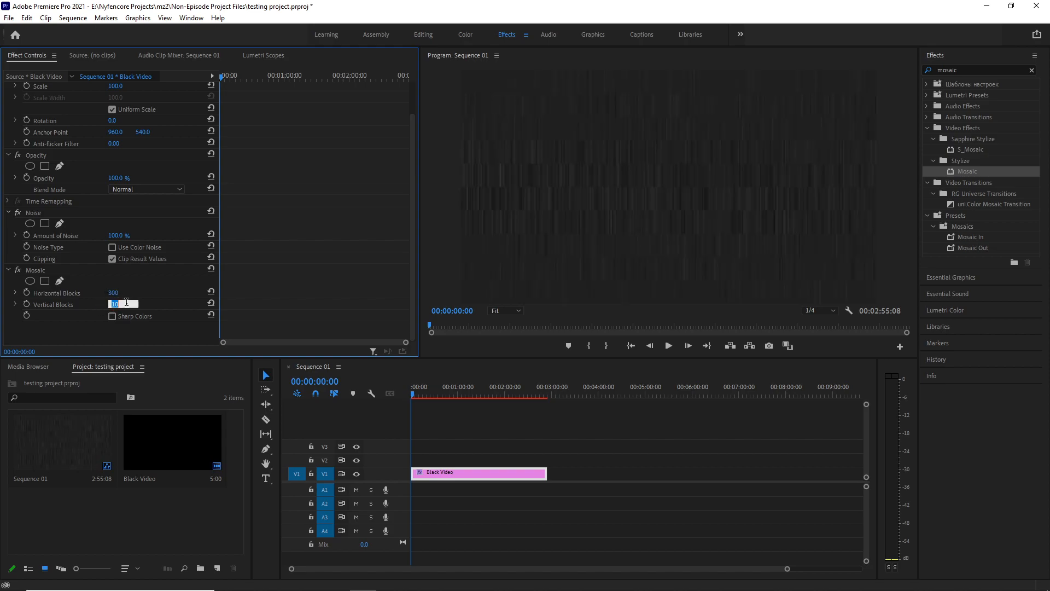
type("300")
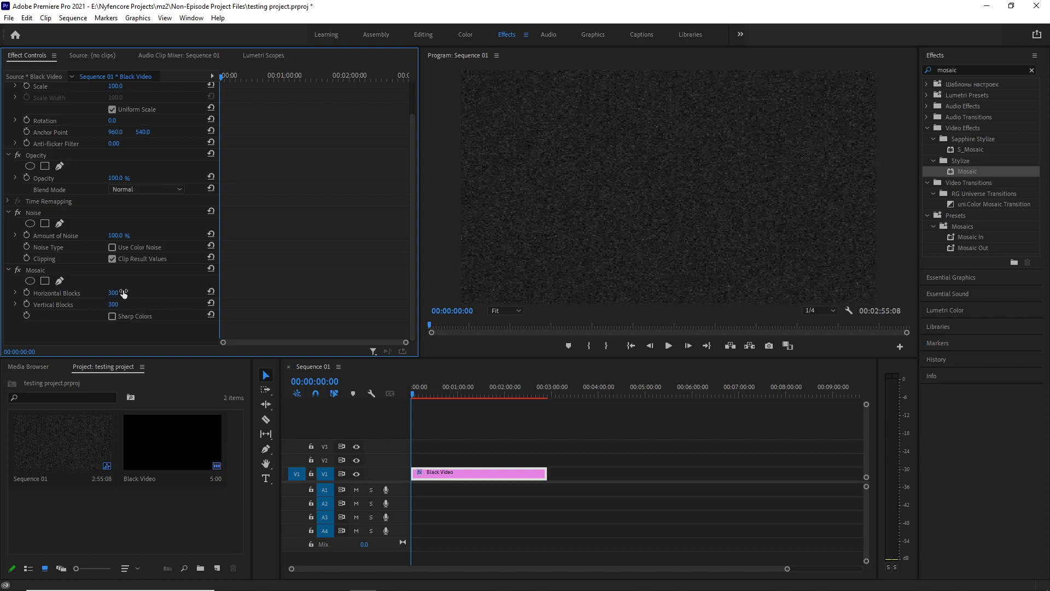
left_click_drag(114, 293, 111, 292)
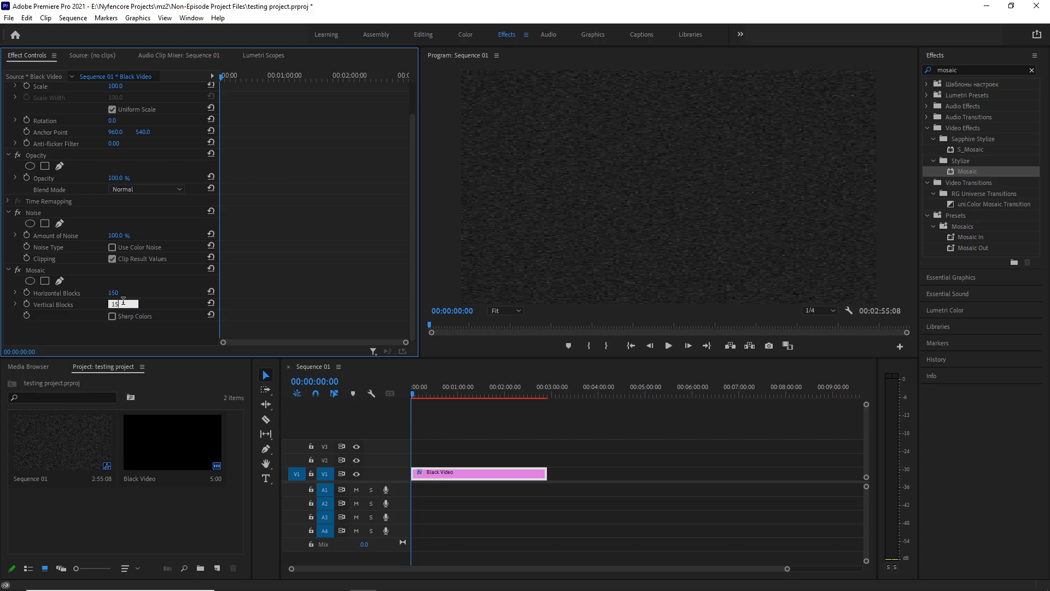
type("150")
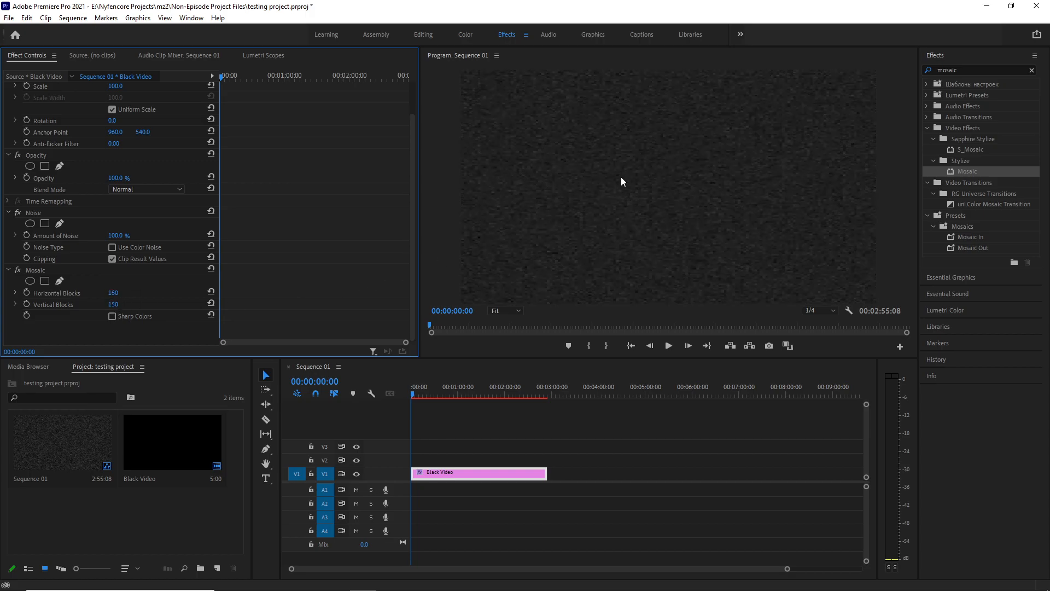
left_click(460, 394)
type("contrast")
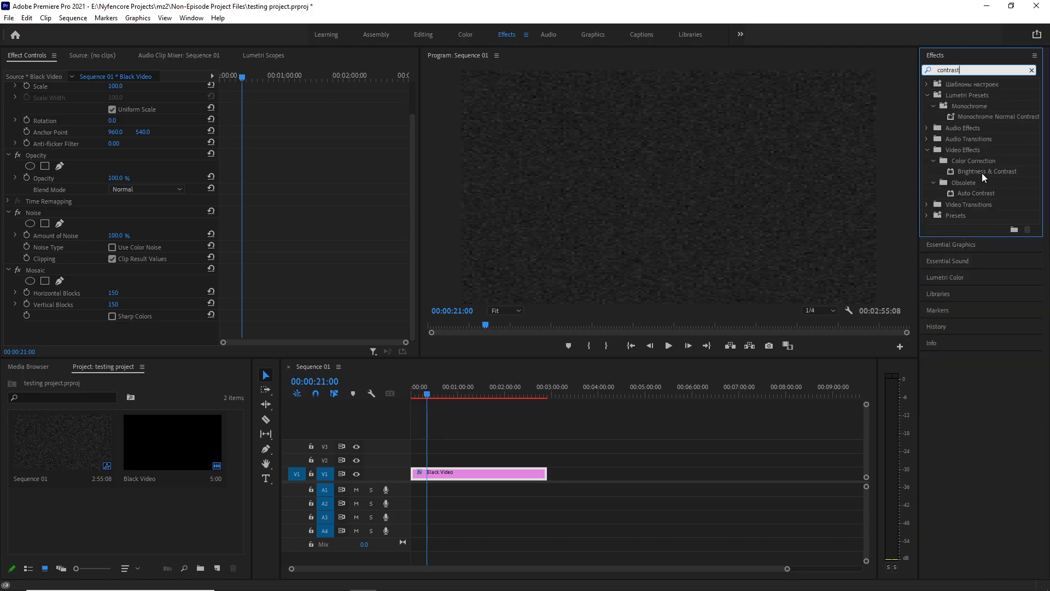
Add Brightness & Contrast to the clip with brightness 80 and contrast 75
left_click_drag(985, 171, 495, 472)
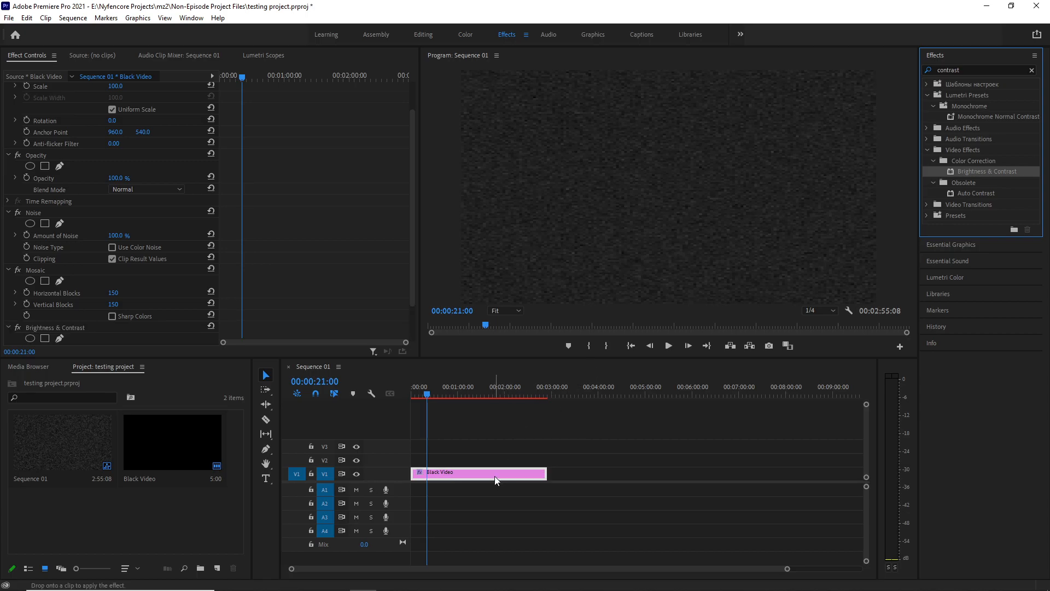
scroll("down", 3)
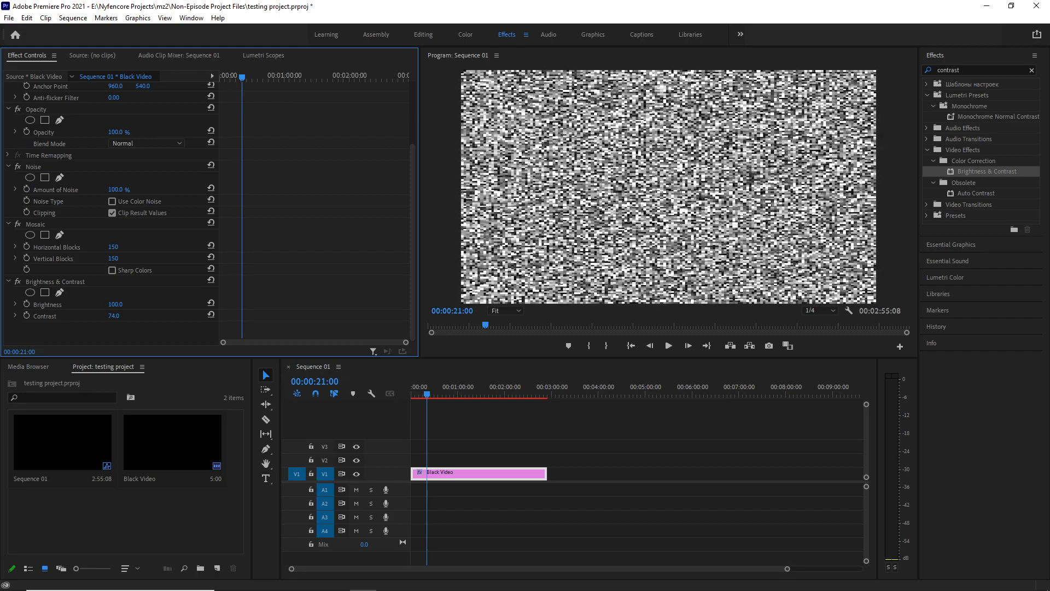
left_click_drag(114, 304, 127, 304)
type("75")
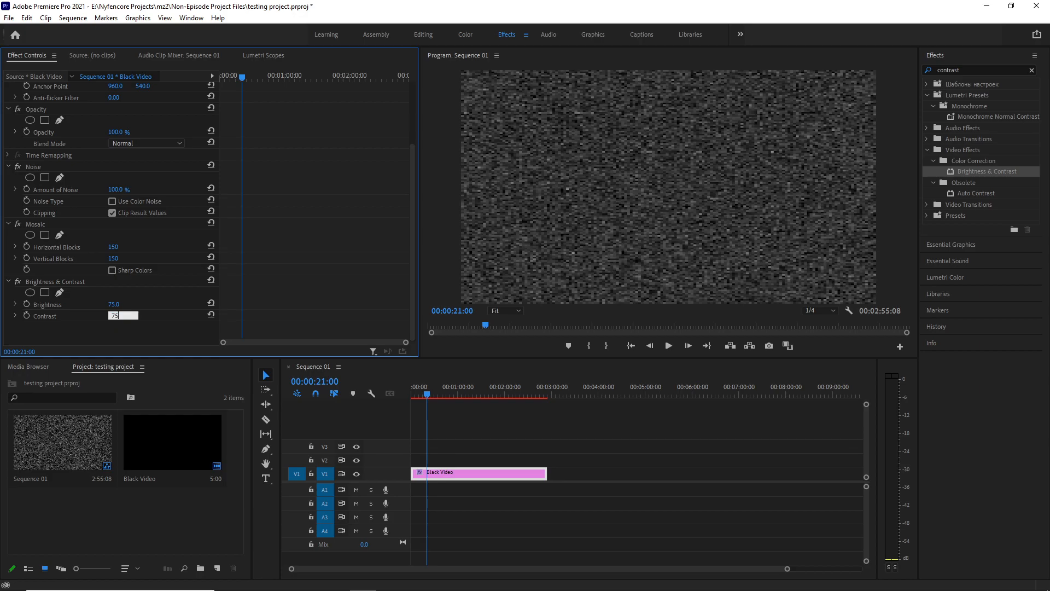
left_click(122, 304)
type("80")
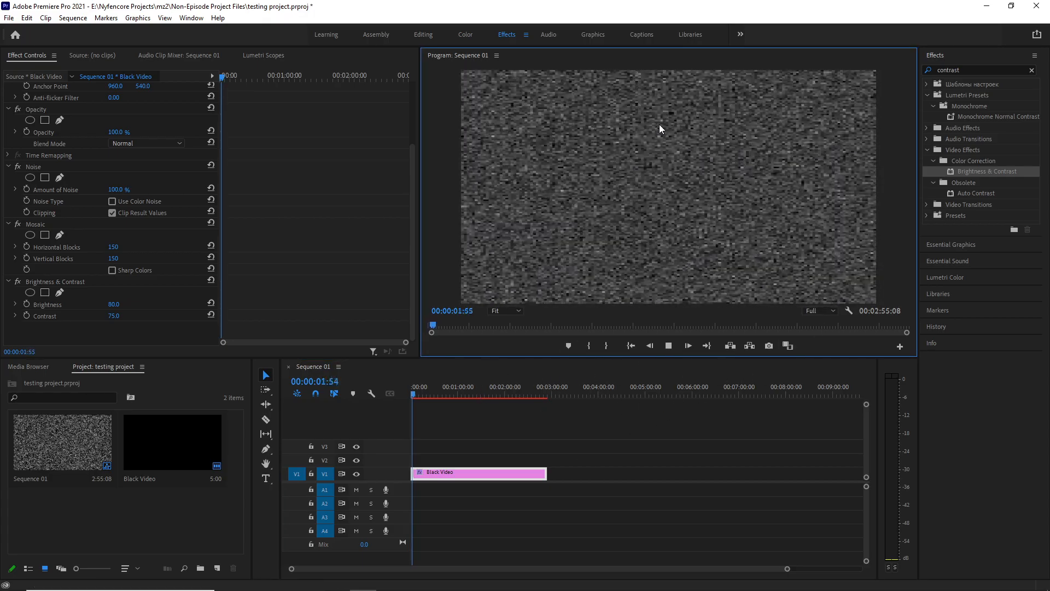
Raise Brightness to 85 and preview the static at middle, start and end
double_click(122, 304)
type("85")
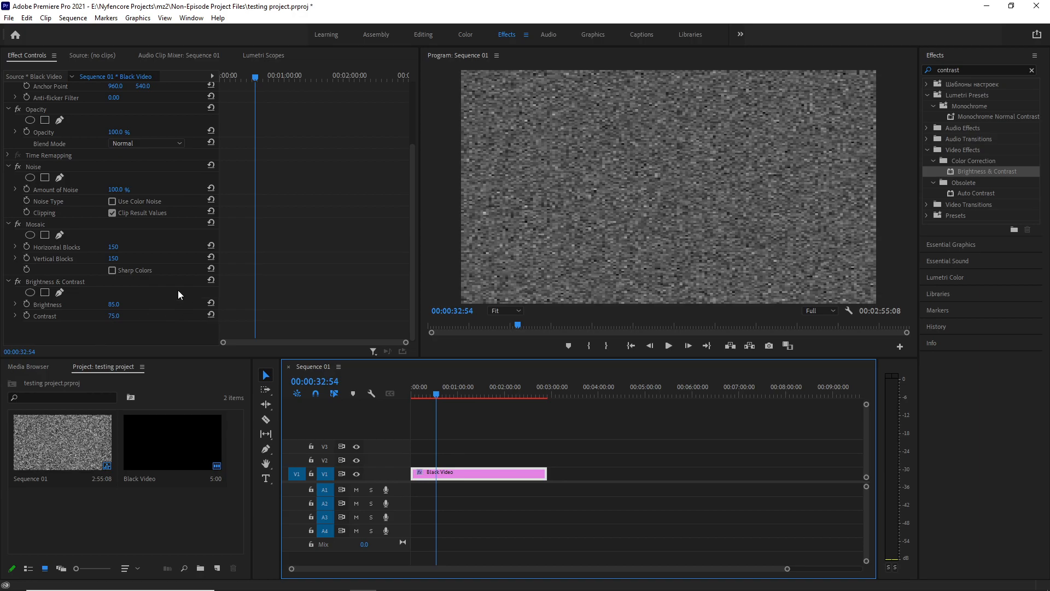
mouse_move(161, 329)
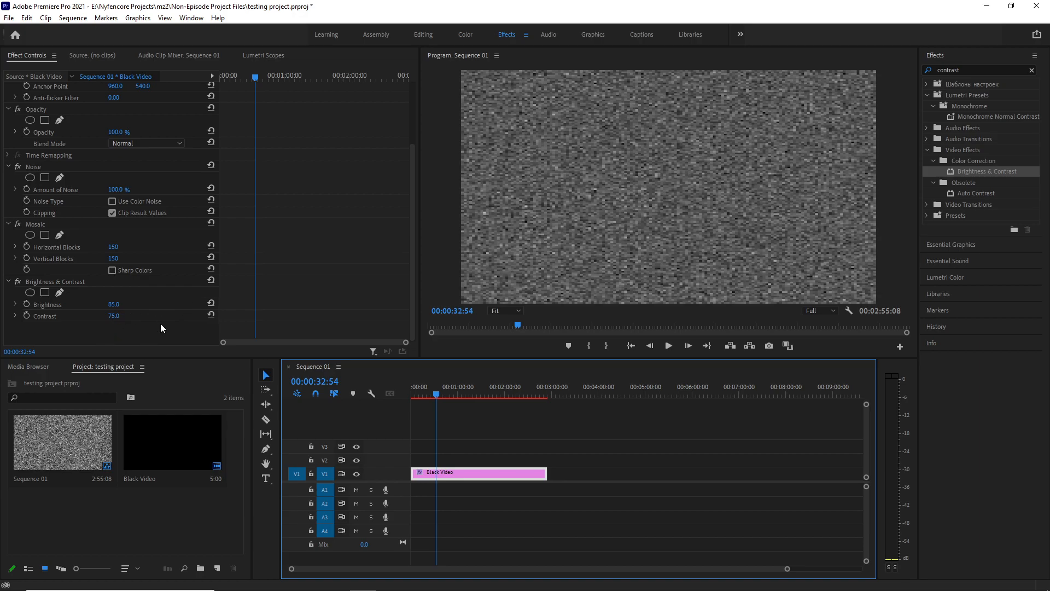
mouse_move(157, 337)
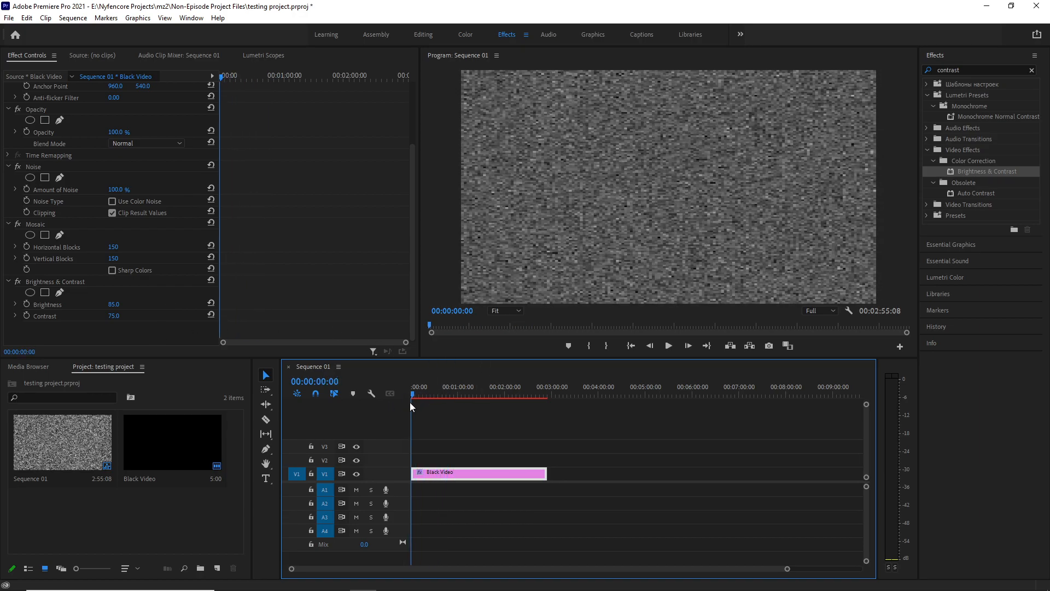
mouse_move(146, 325)
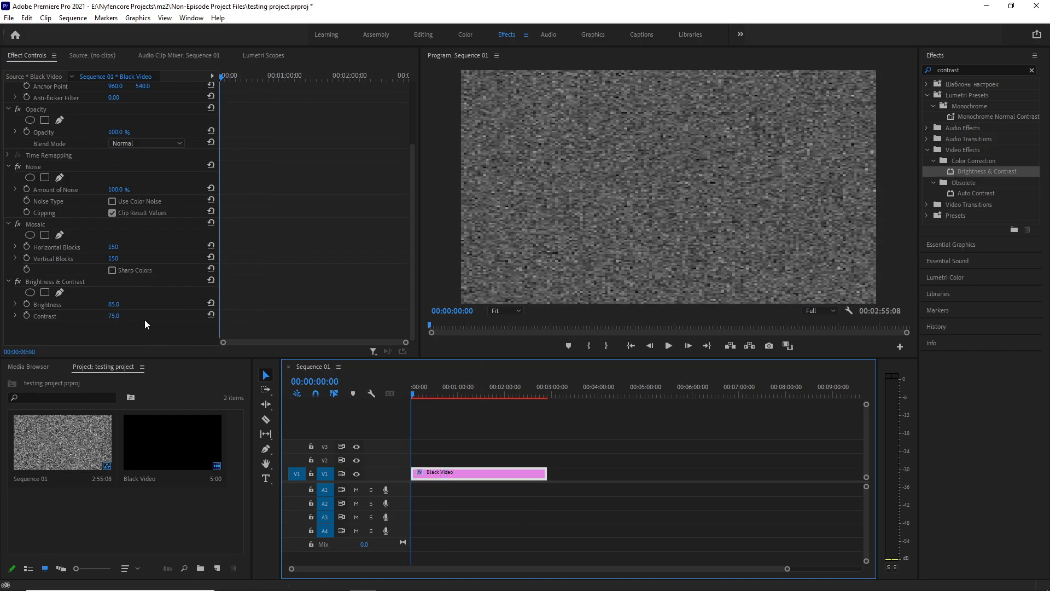
left_click(462, 387)
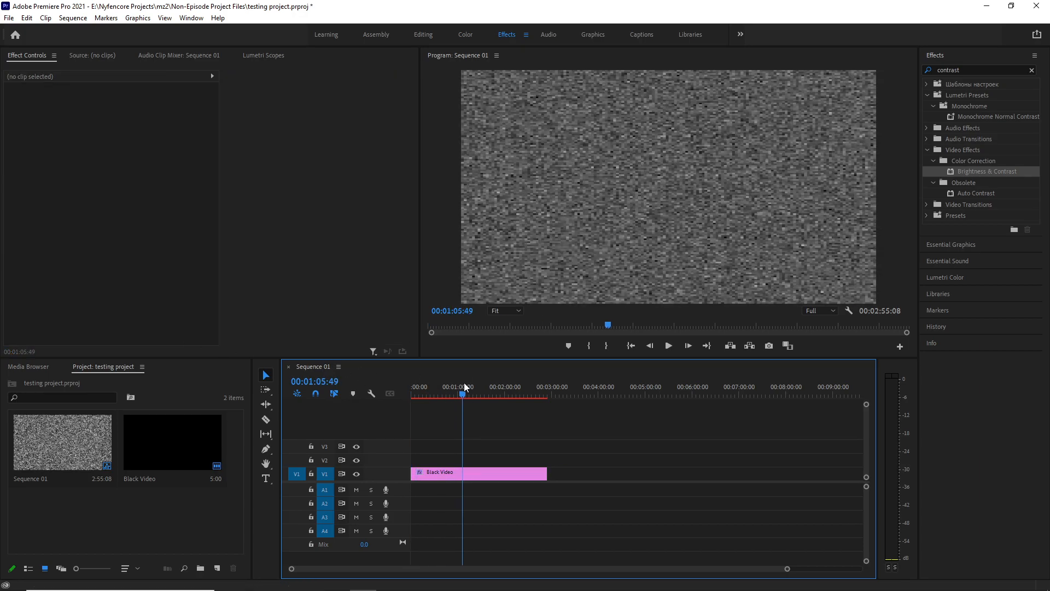
left_click(413, 387)
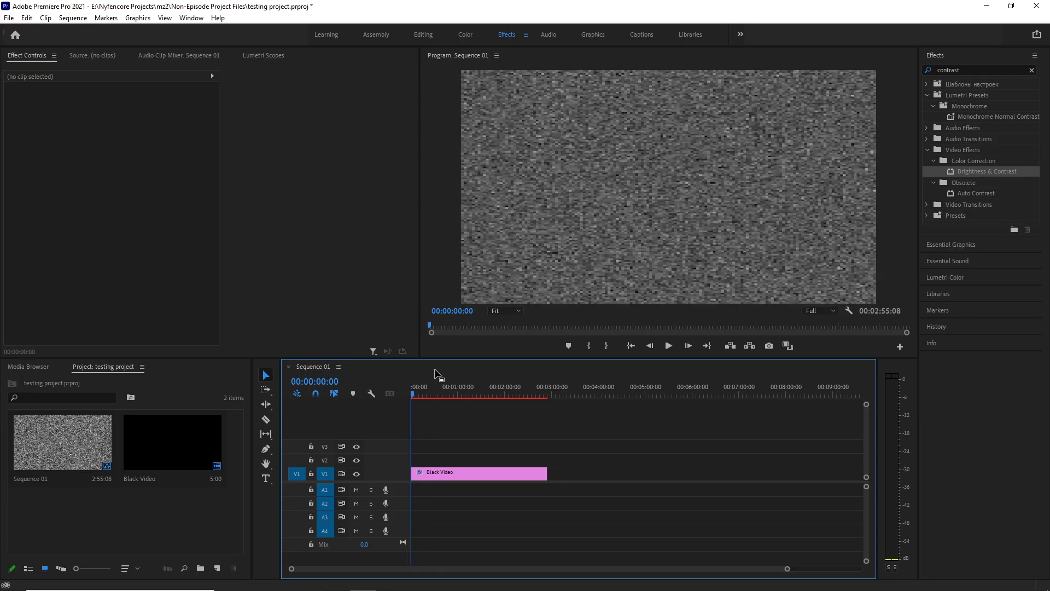
left_click(541, 394)
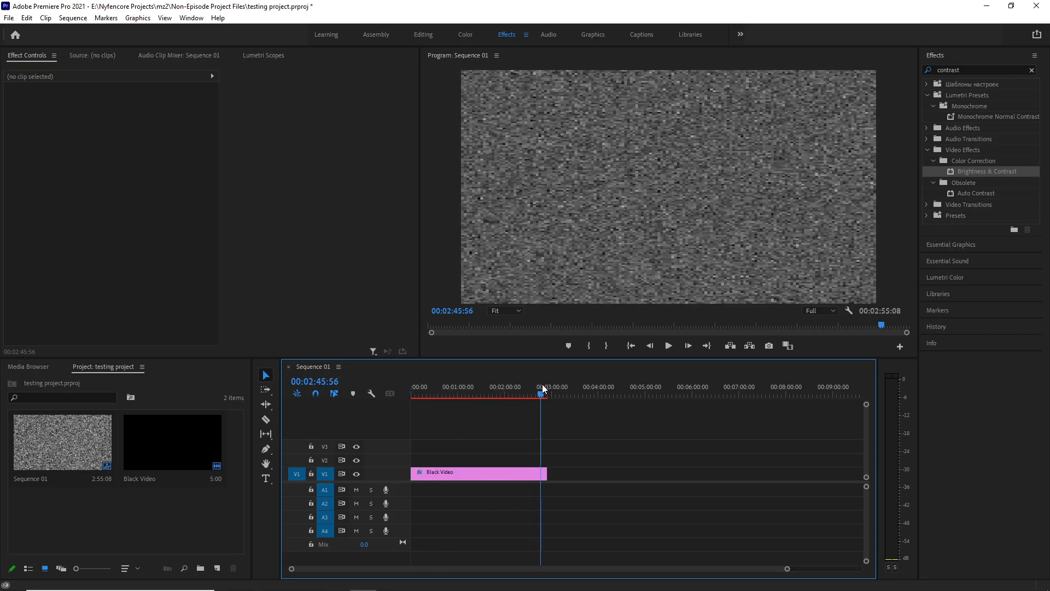